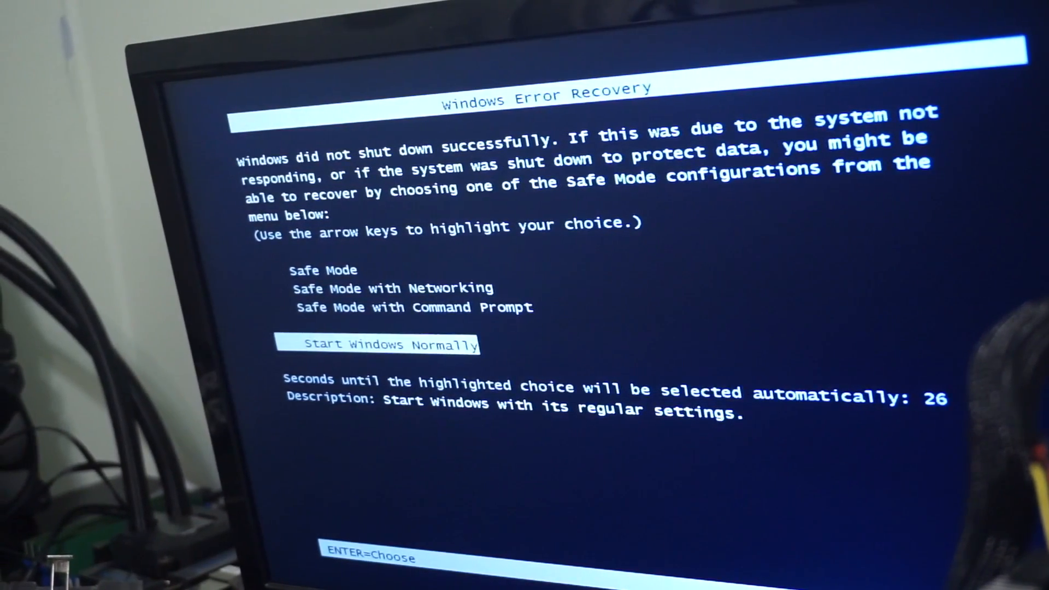
# - Choose Start Windows Normally so the PC begins booting with regular settings
pyautogui.press('enter')
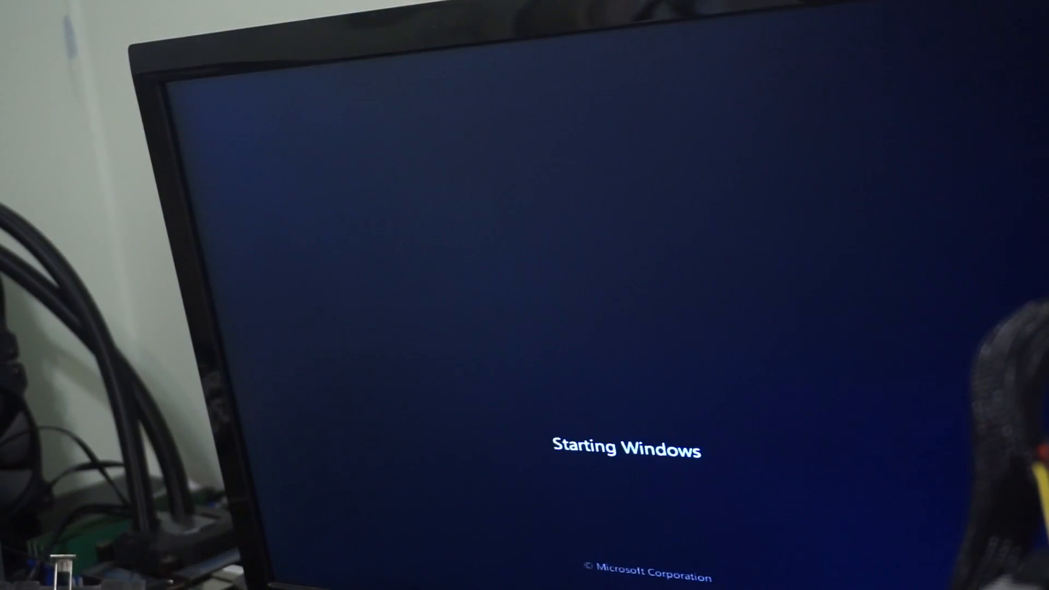